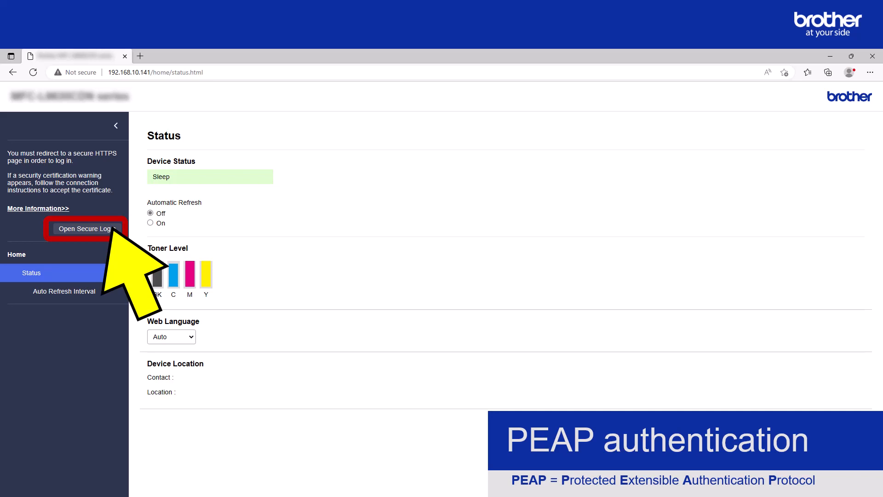
# Continue past the Edge certificate warning to the printer's secure HTTPS login page at 192.168.10.141.
pyautogui.click(86, 229)
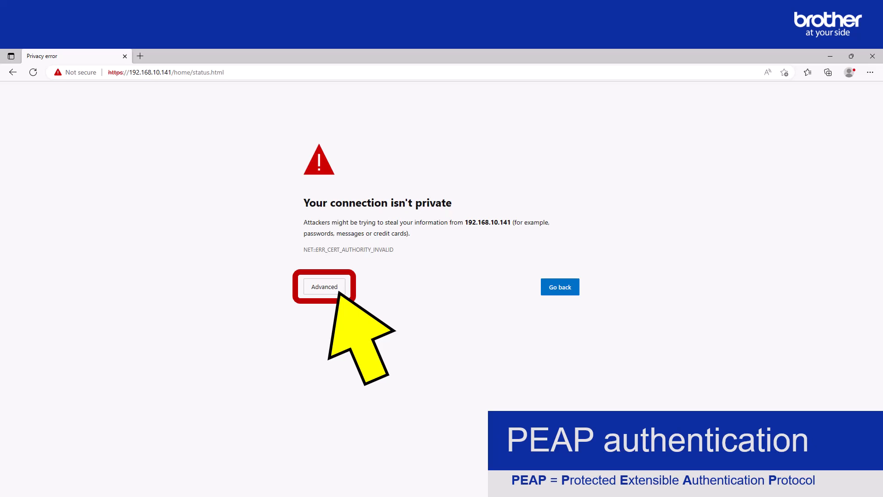
pyautogui.click(324, 287)
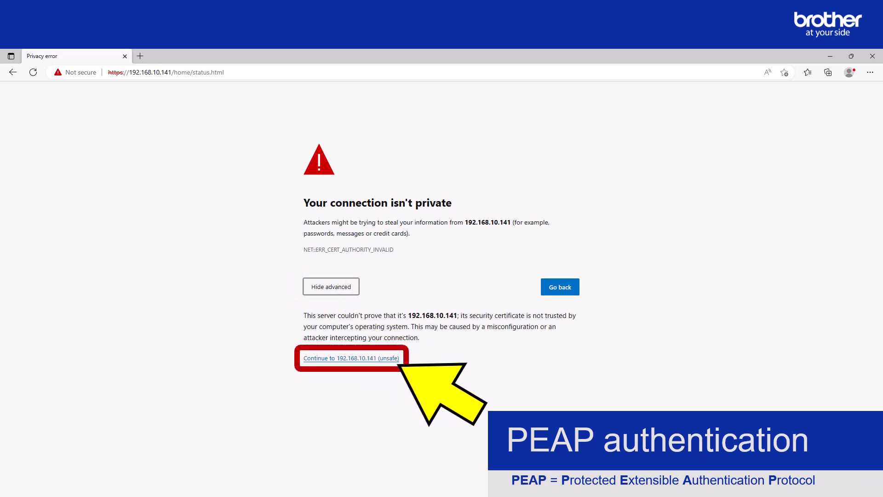
pyautogui.click(351, 358)
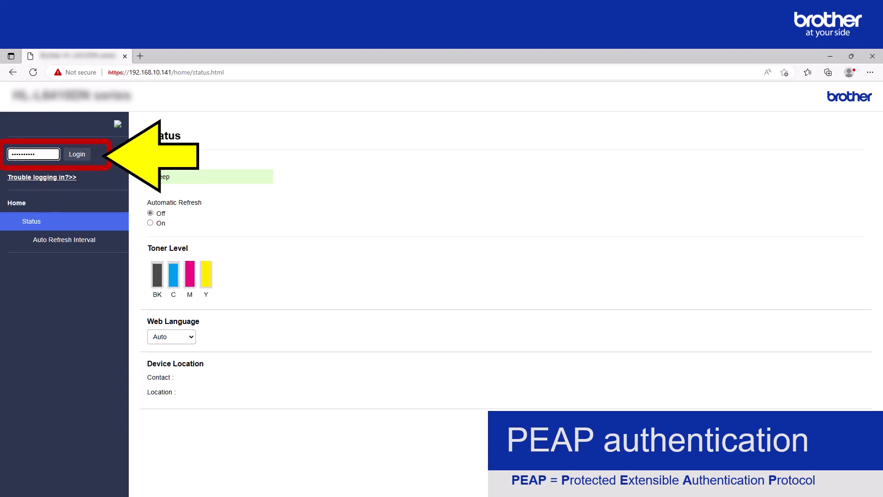
# Log in and navigate Network > Wireless to the Wireless (Enterprise) settings page.
pyautogui.click(76, 154)
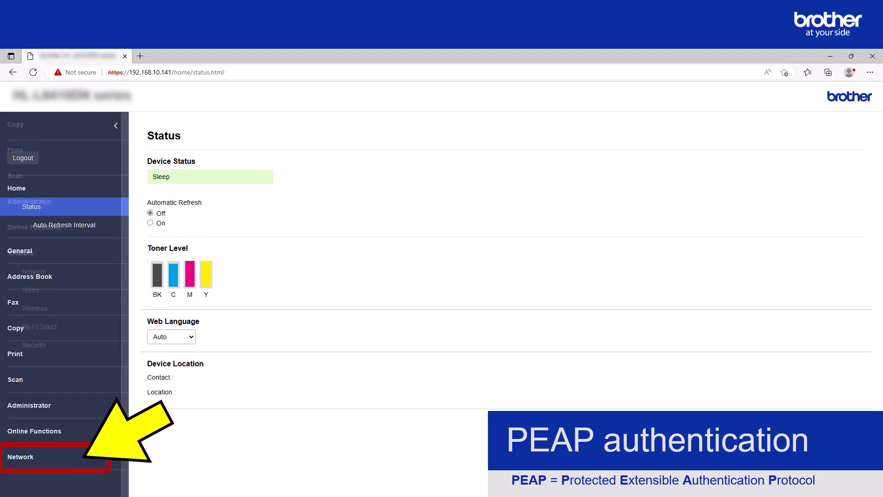
pyautogui.click(21, 457)
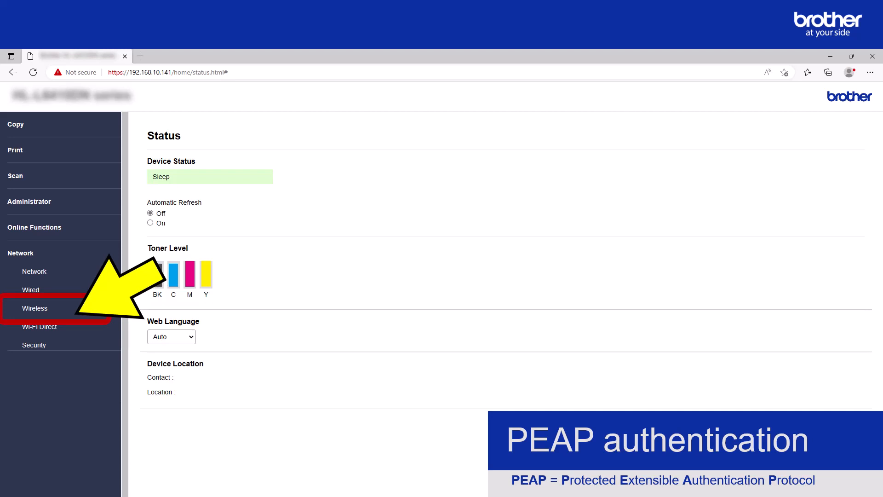
pyautogui.click(34, 308)
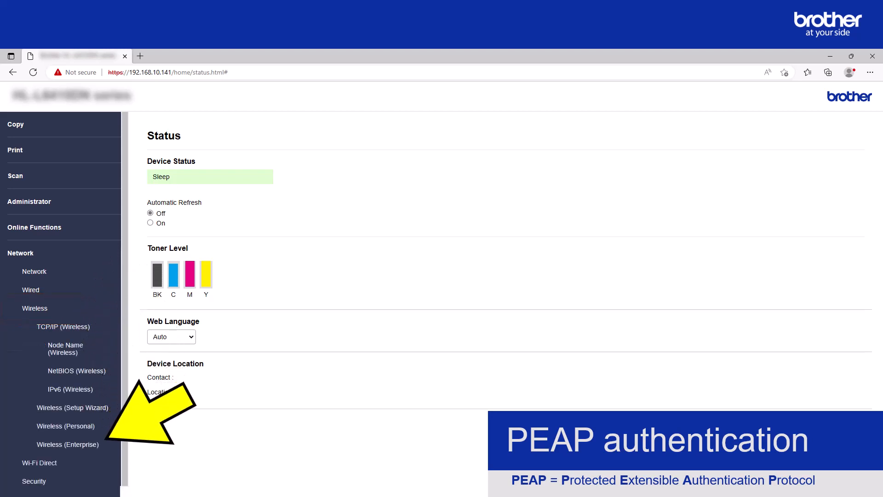
pyautogui.click(67, 443)
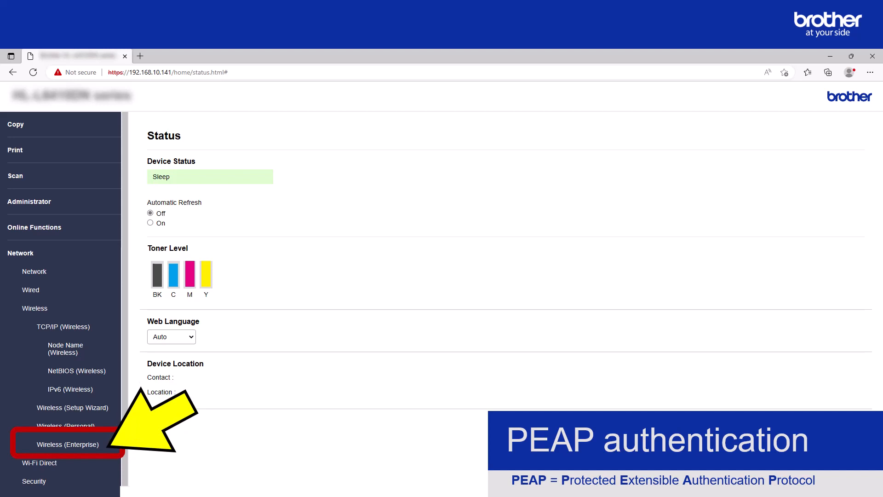
pyautogui.click(66, 444)
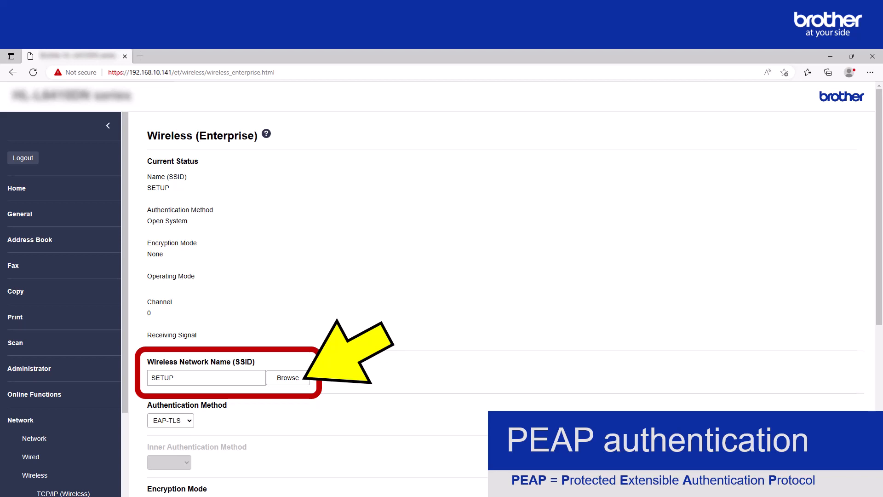
# Browse nearby networks and choose Enterprise as the SSID.
pyautogui.click(288, 377)
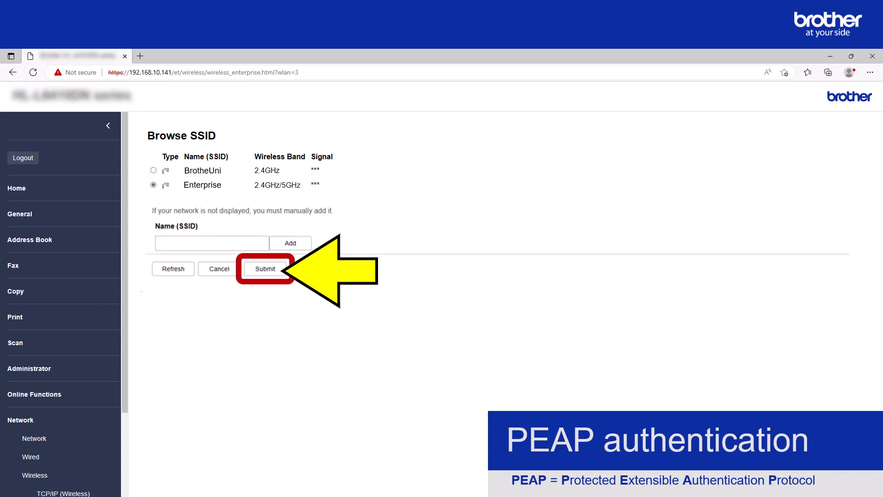
pyautogui.click(265, 267)
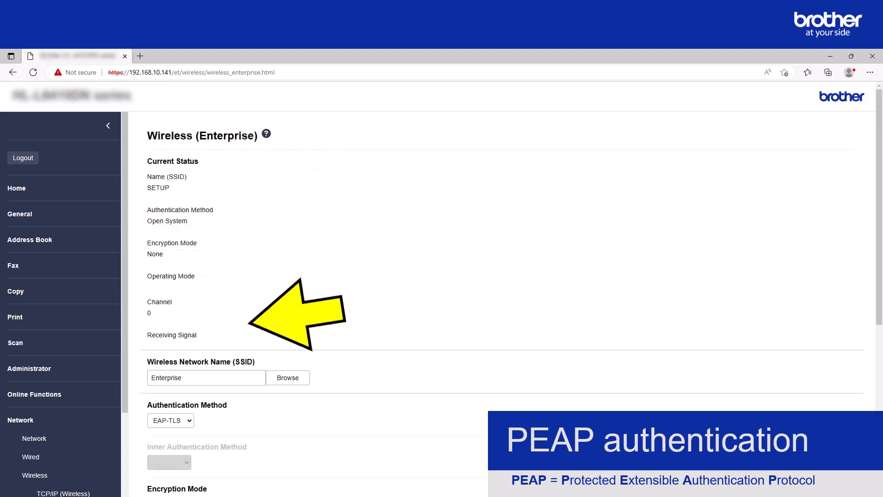
# Set Authentication Method to PEAP, keeping MS-CHAPv2 inner authentication and TKIP+AES encryption.
pyautogui.click(171, 420)
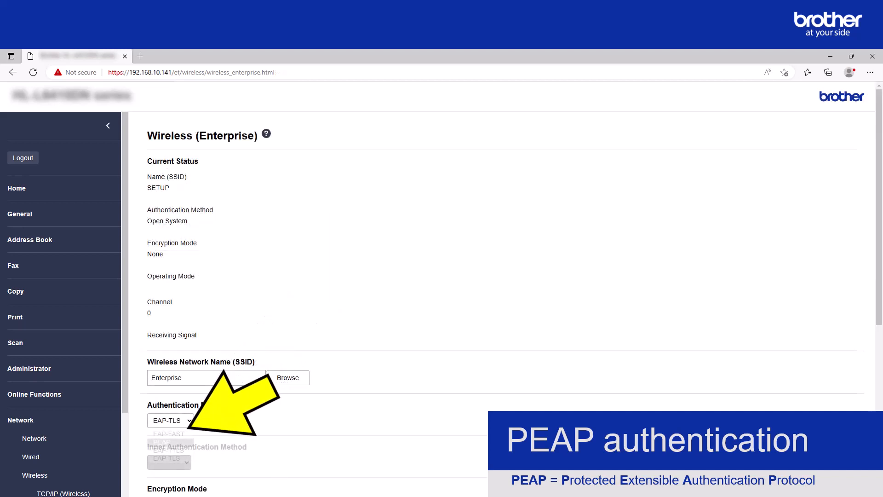
pyautogui.click(169, 420)
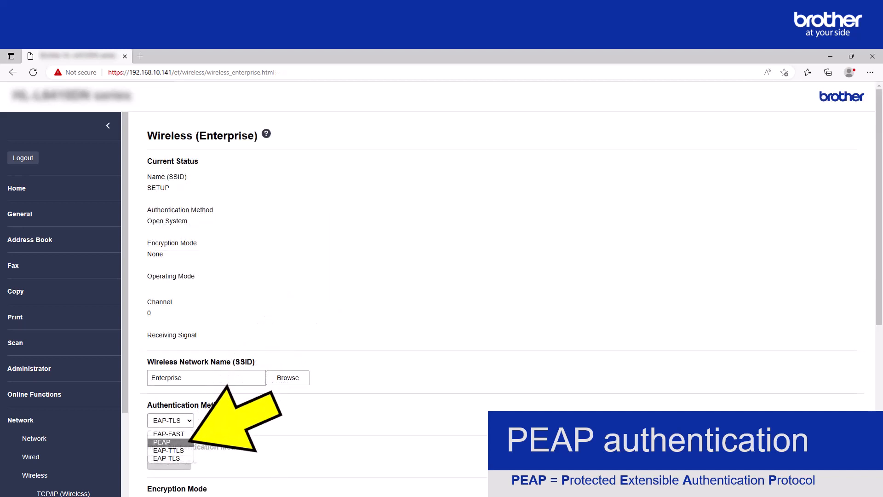
pyautogui.click(169, 442)
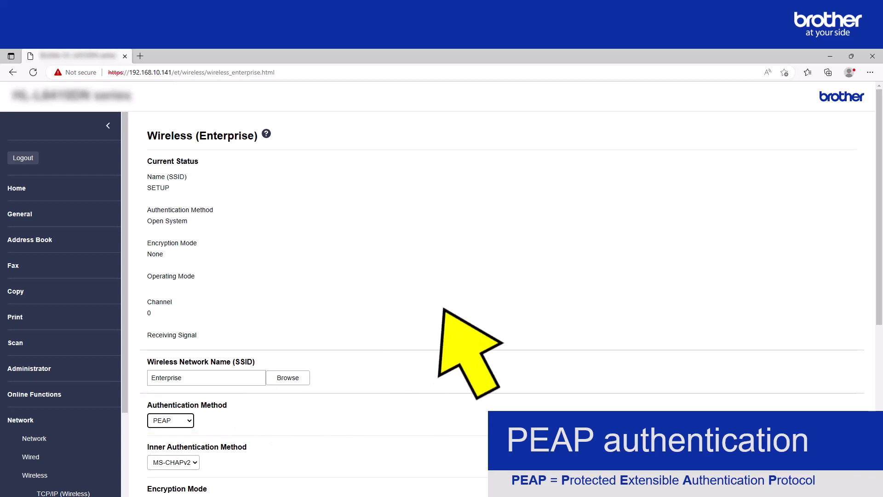
pyautogui.scroll(-3)
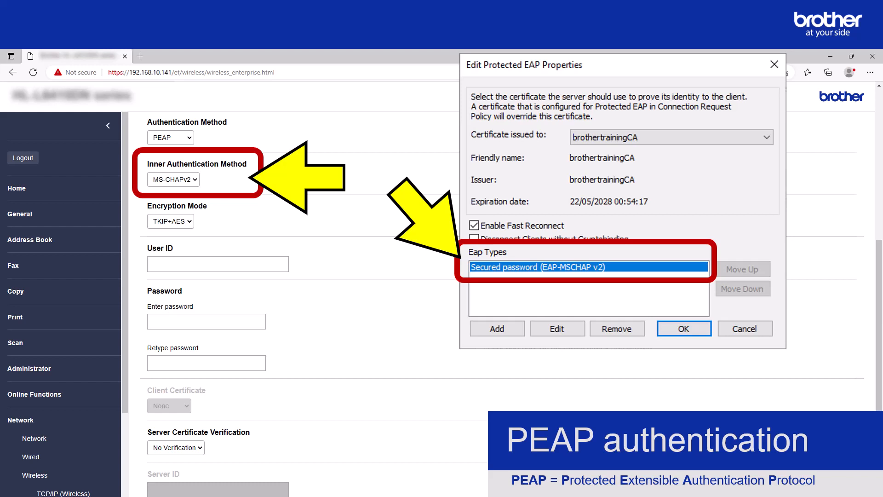
pyautogui.click(683, 328)
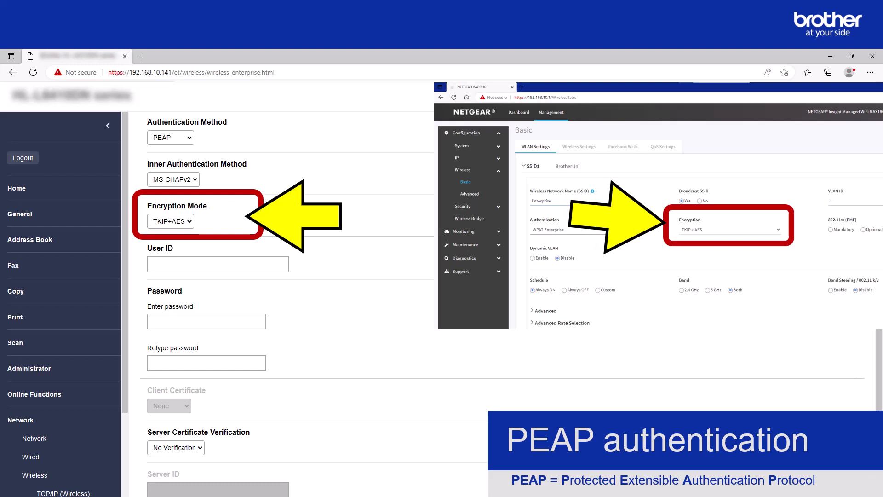
pyautogui.click(217, 264)
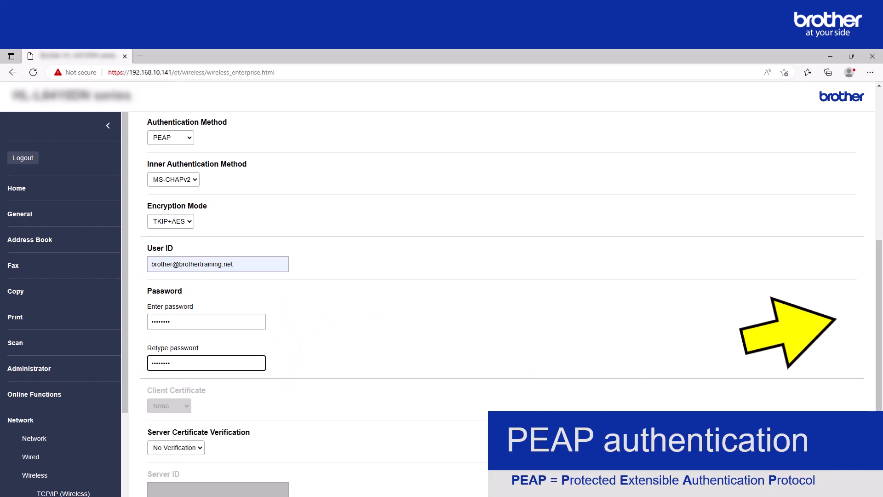
# Scroll the enterprise form down to the Submit button after the credentials are filled.
pyautogui.scroll(-3)
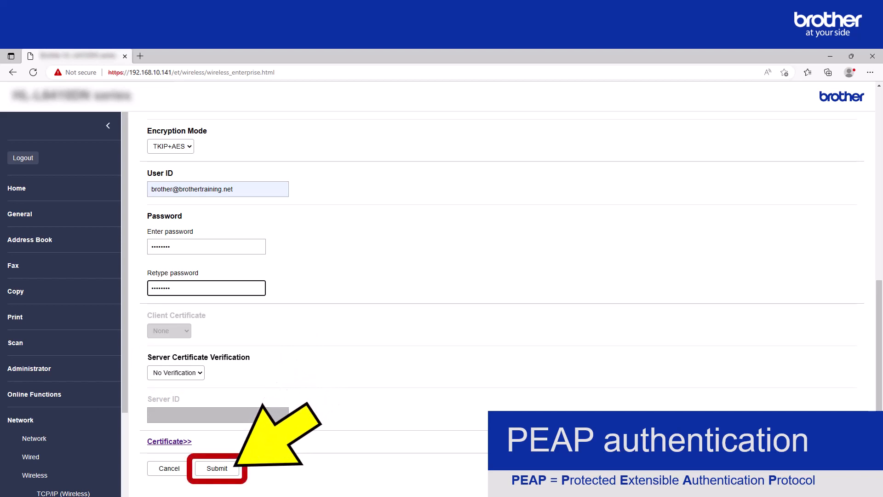
# Submit the PEAP wireless settings and confirm Yes to enable the wireless interface.
pyautogui.click(217, 469)
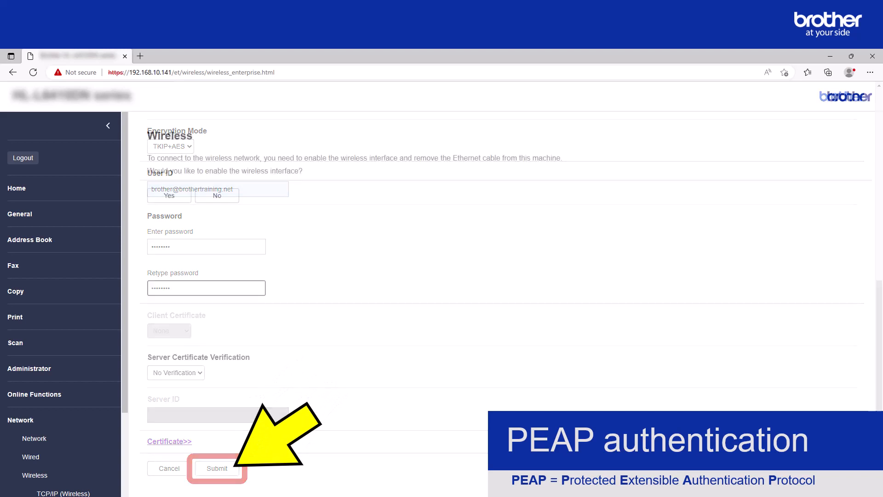
pyautogui.click(217, 469)
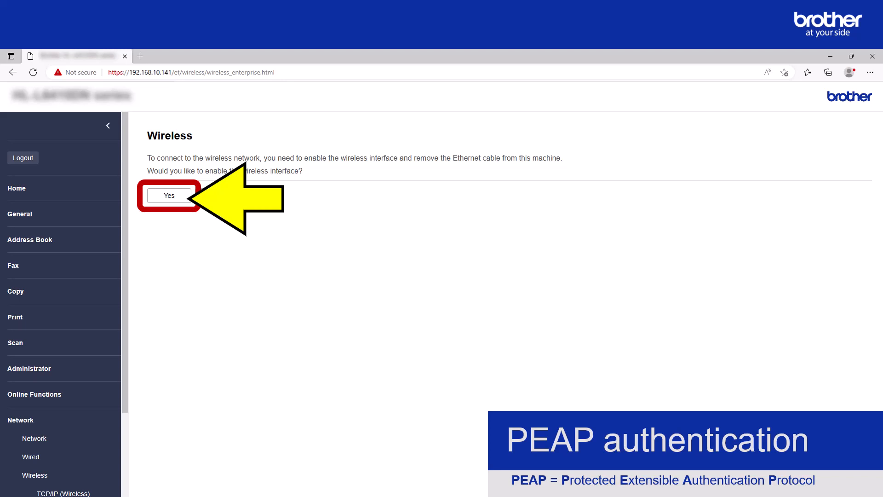
pyautogui.click(168, 195)
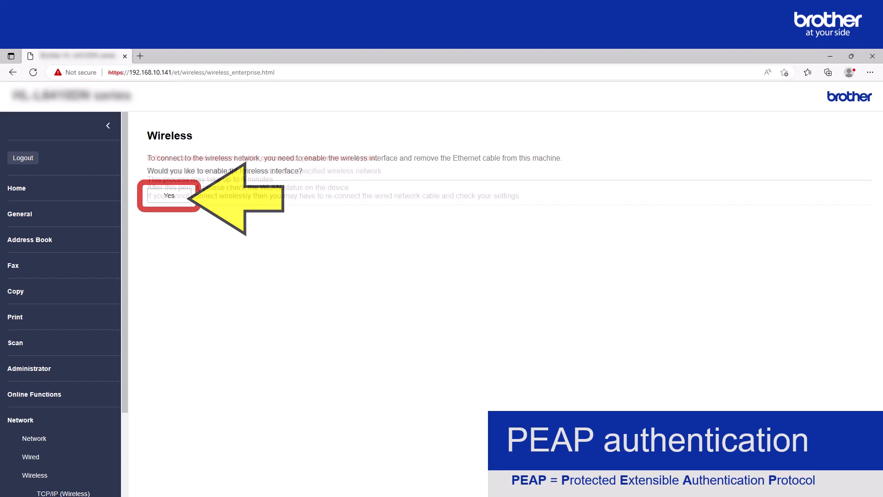
pyautogui.click(170, 195)
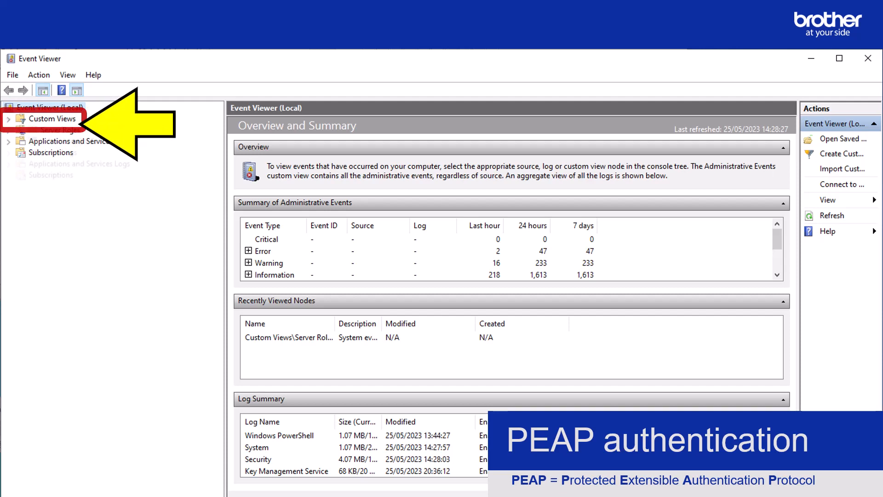
# Show the Network Policy and Access Services events under Custom Views > Server Roles.
pyautogui.click(8, 119)
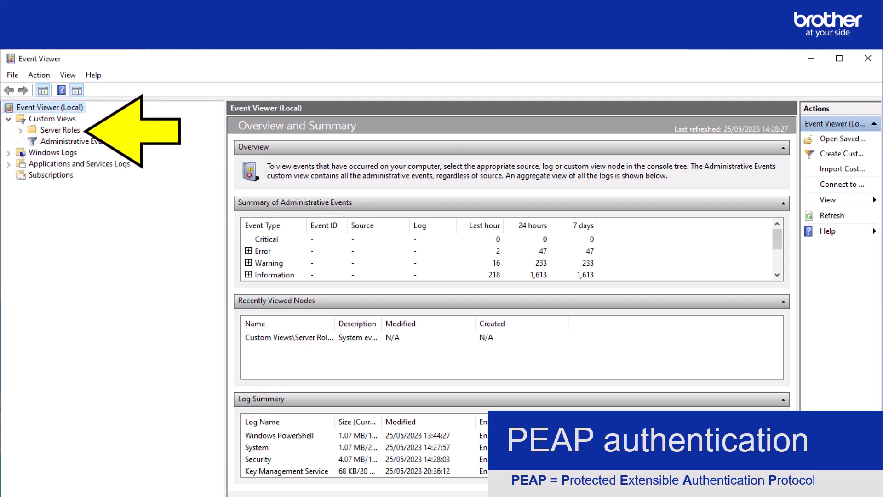
pyautogui.click(61, 130)
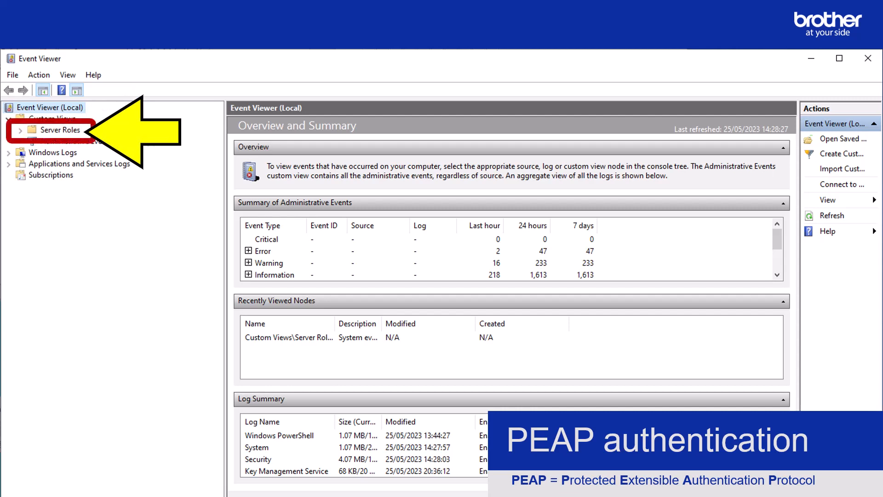
pyautogui.click(19, 129)
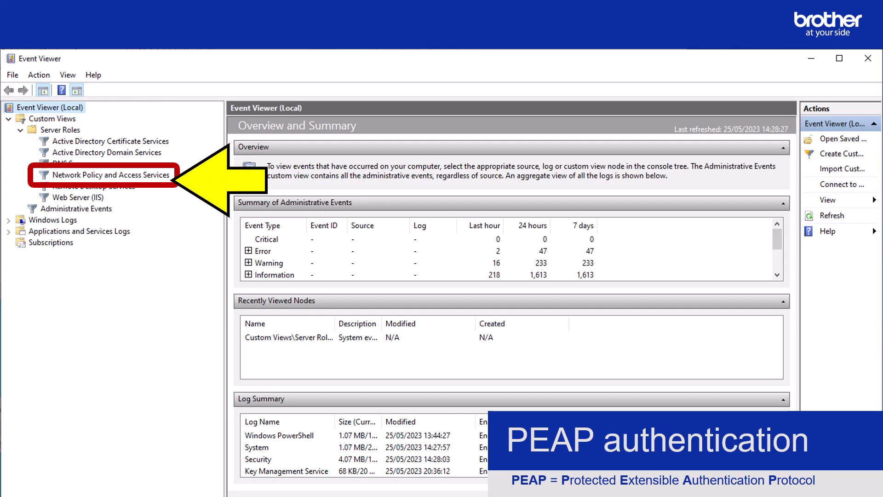
pyautogui.click(110, 175)
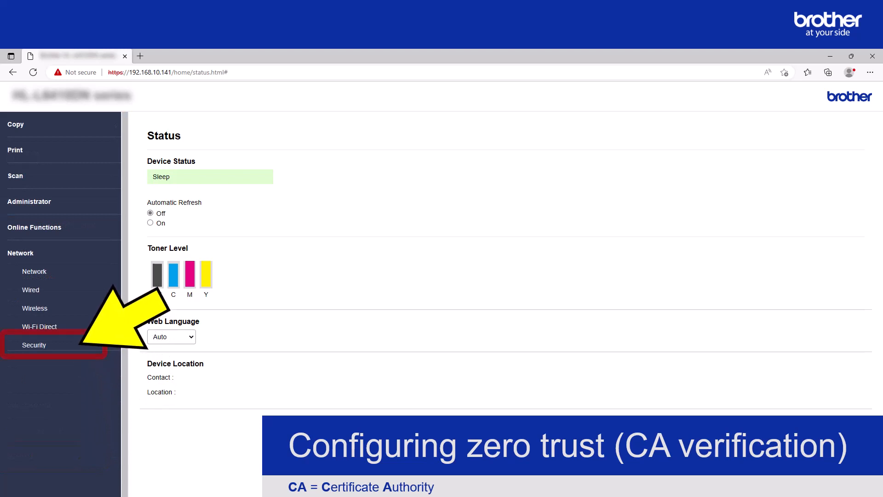
# Import 'CA root certificate.cer' via Network > Security > CA Certificate so brotherca1 is listed.
pyautogui.click(34, 344)
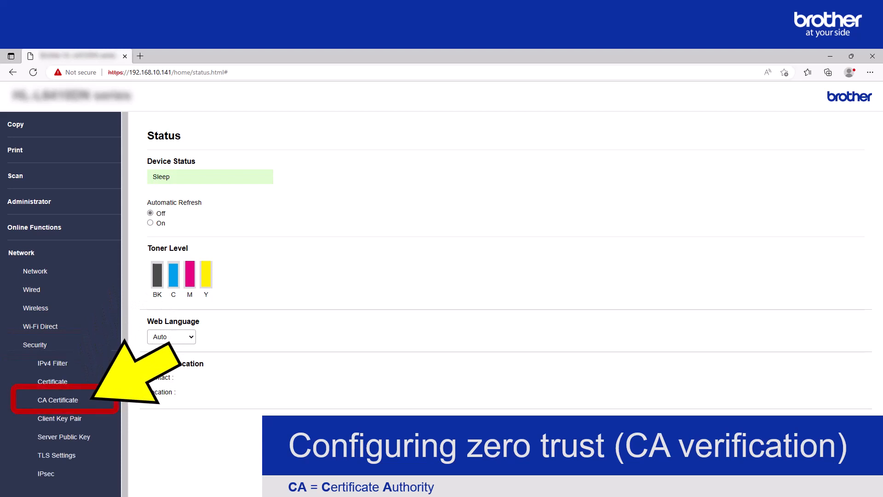
pyautogui.click(57, 399)
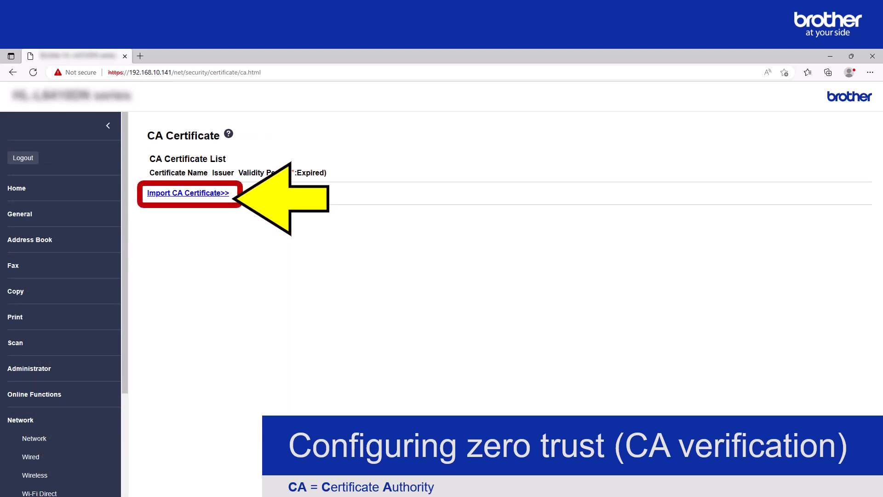
pyautogui.click(187, 192)
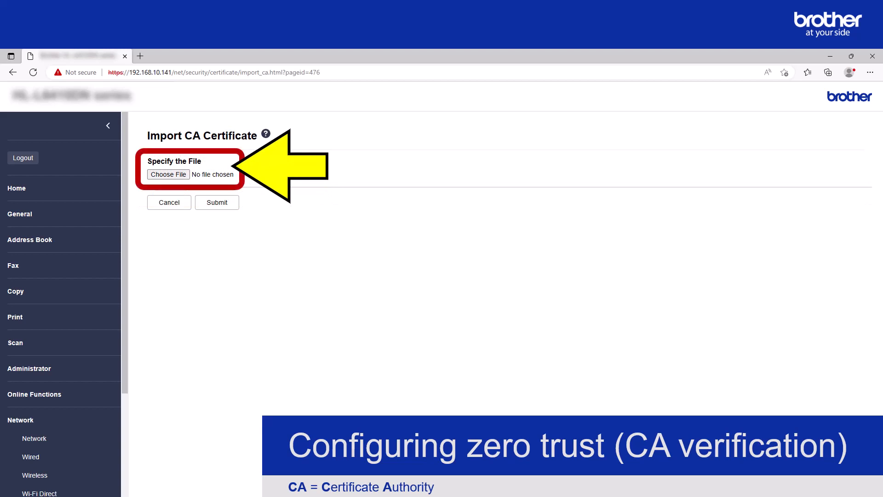
pyautogui.click(168, 173)
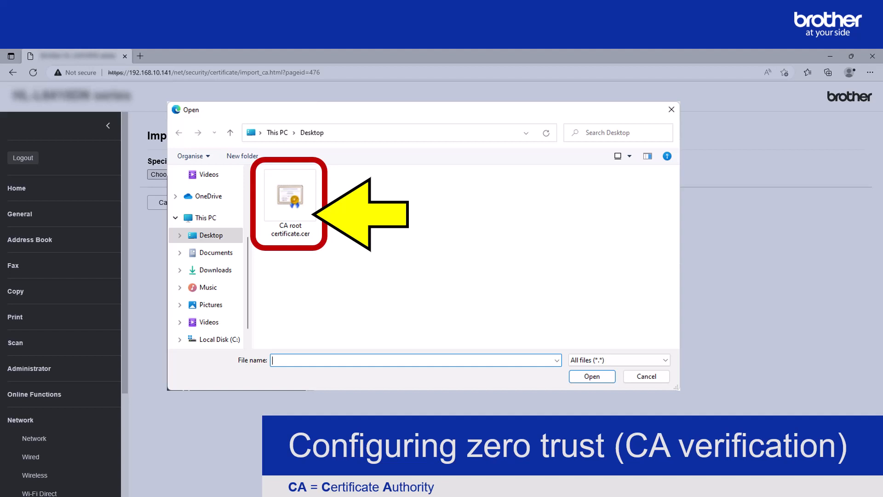
pyautogui.doubleClick(290, 202)
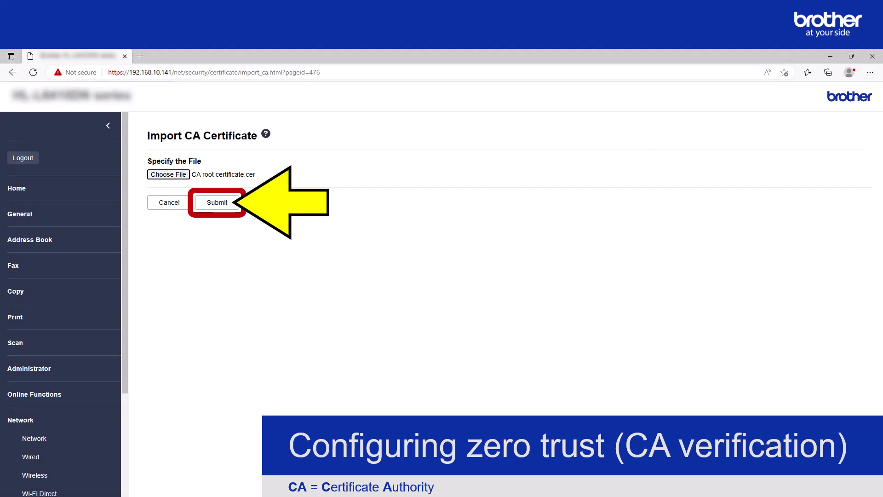
pyautogui.click(217, 202)
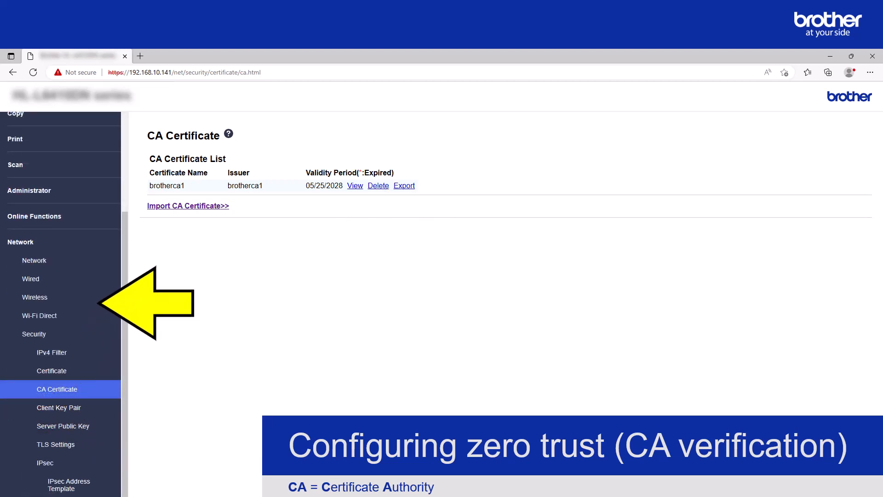
# Return to Wireless (Enterprise) and set Server Certificate Verification to CA Cert.
pyautogui.click(34, 297)
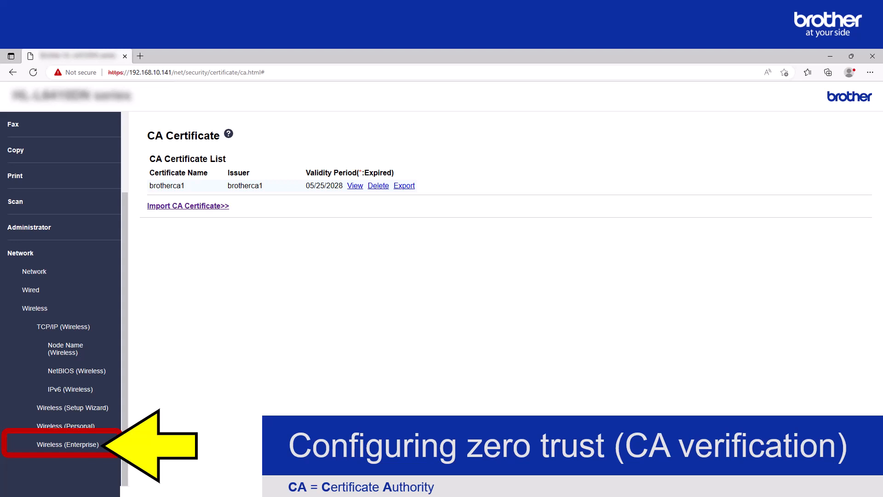
pyautogui.click(67, 443)
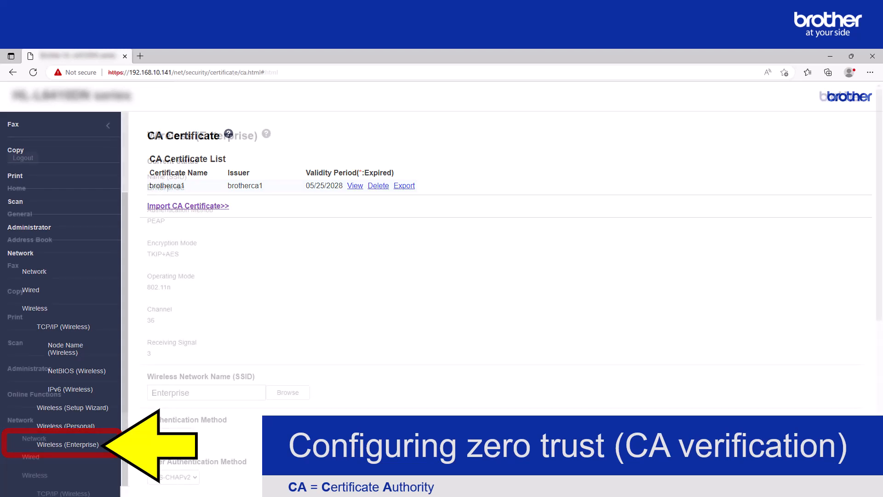
pyautogui.click(66, 444)
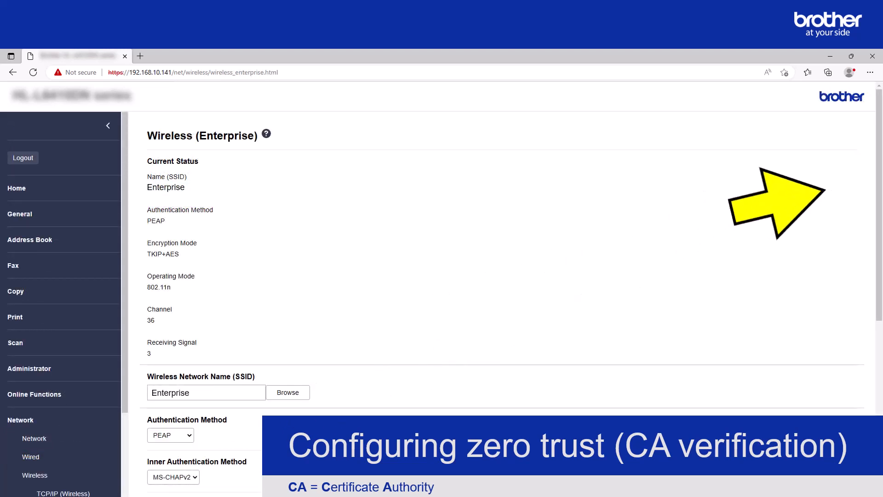
pyautogui.scroll(-3)
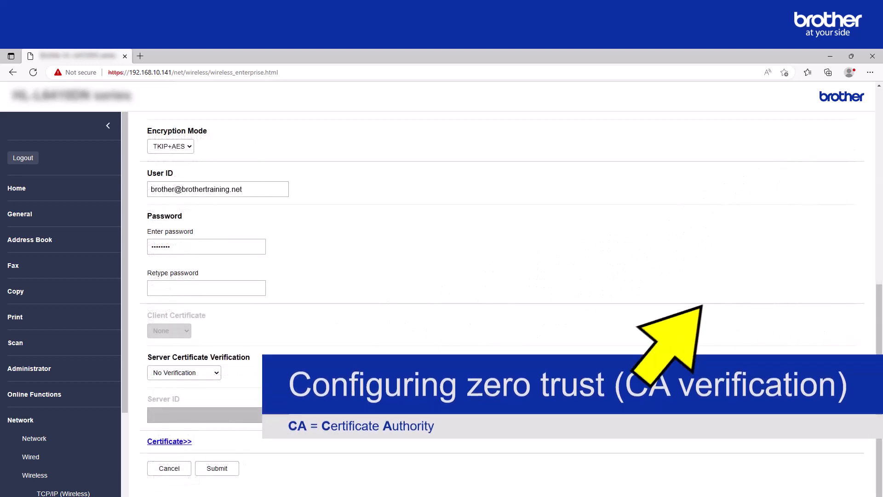
pyautogui.click(184, 372)
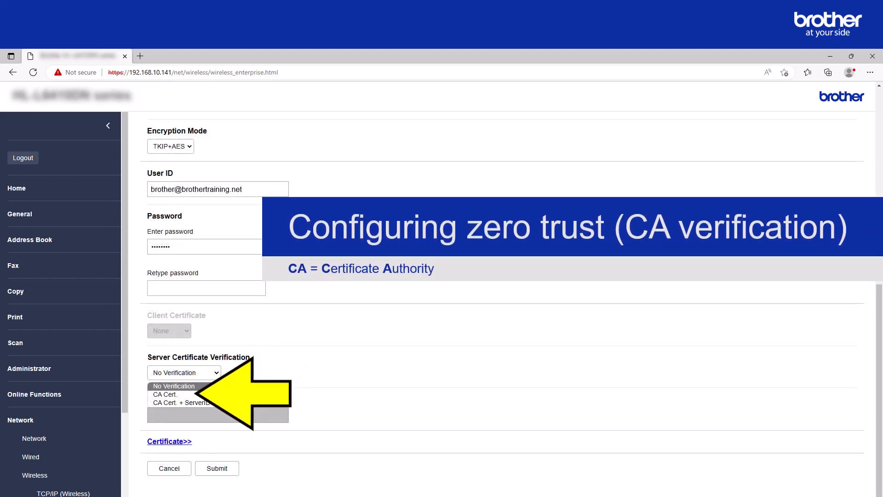
pyautogui.click(165, 394)
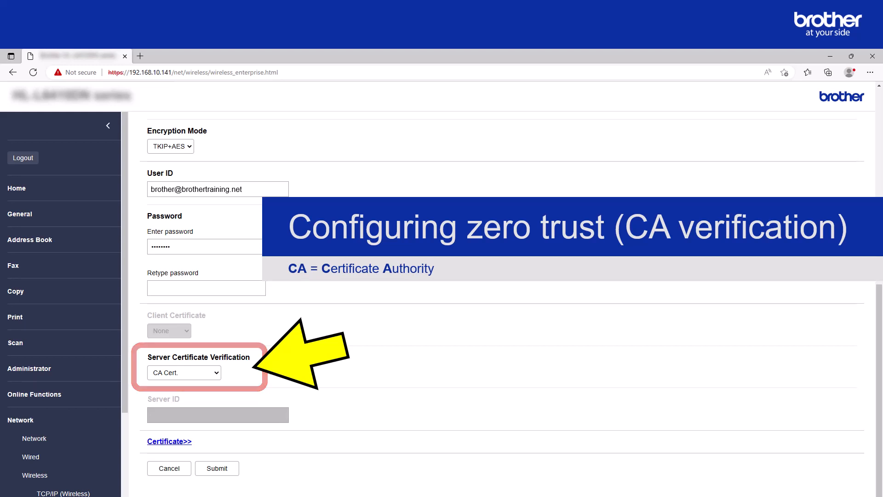
# Set verification to CA Cert. + ServerID with Server ID brotherca1 and submit the settings.
pyautogui.click(184, 373)
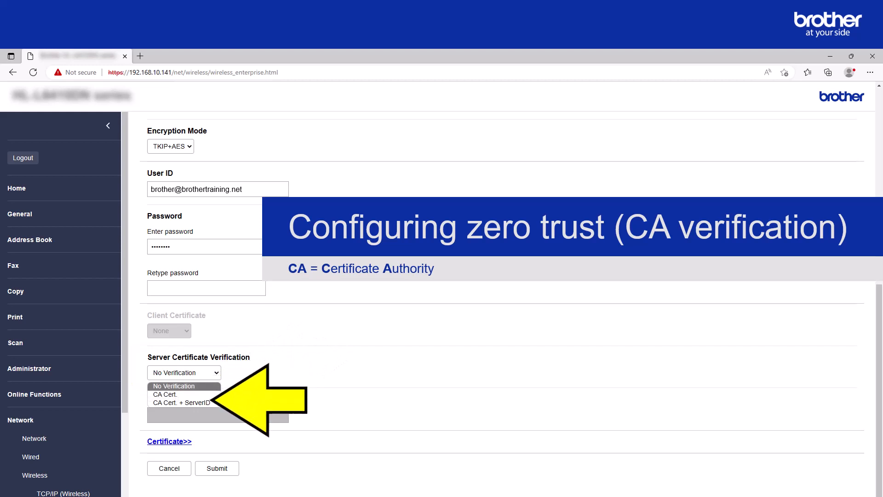
pyautogui.click(181, 402)
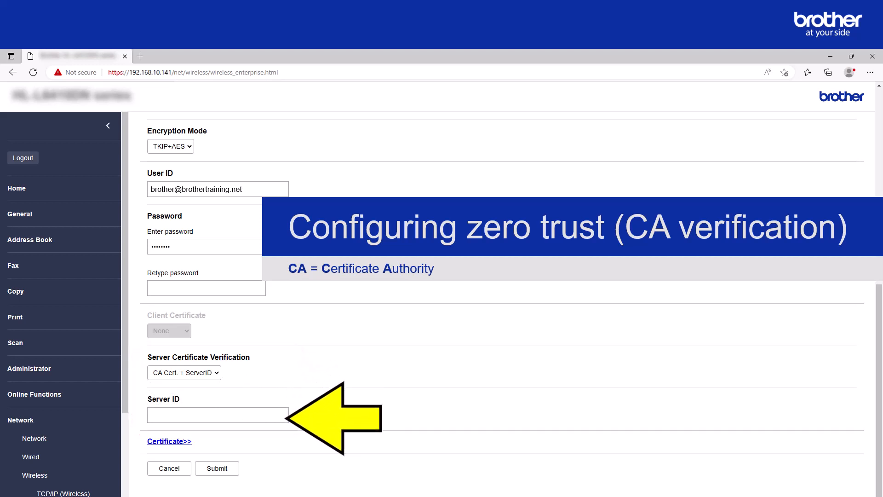
pyautogui.write('brotherca1')
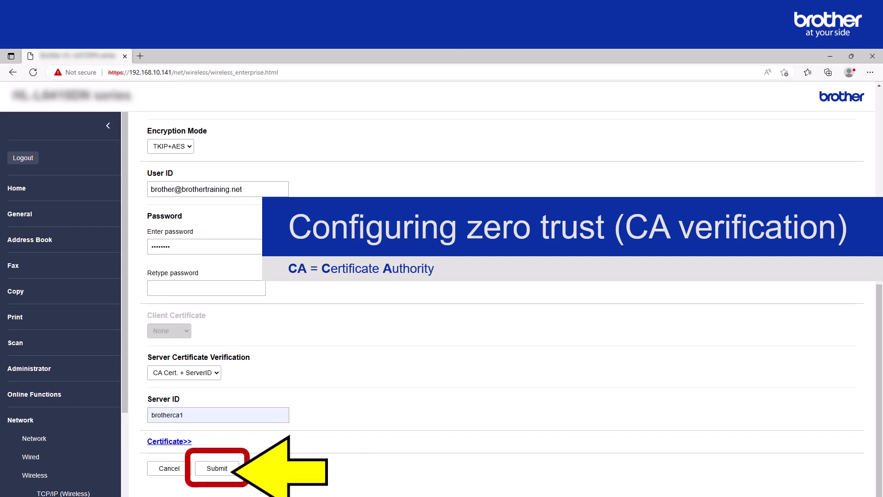
pyautogui.click(218, 467)
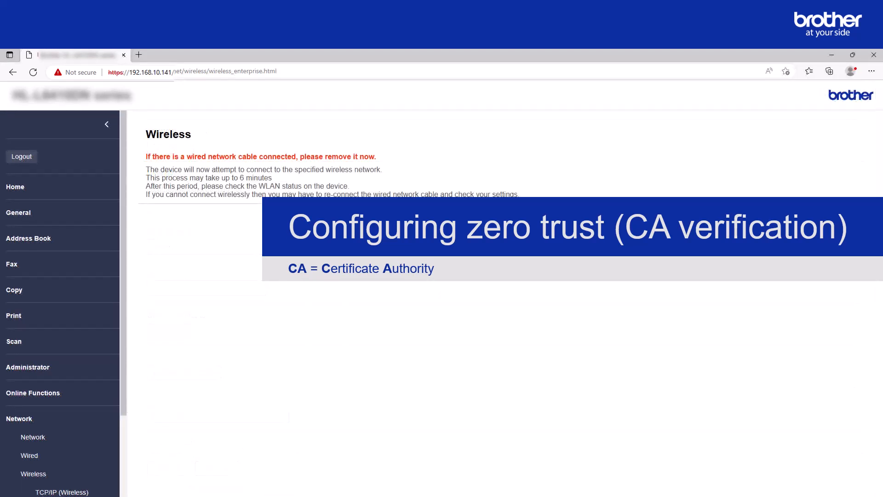